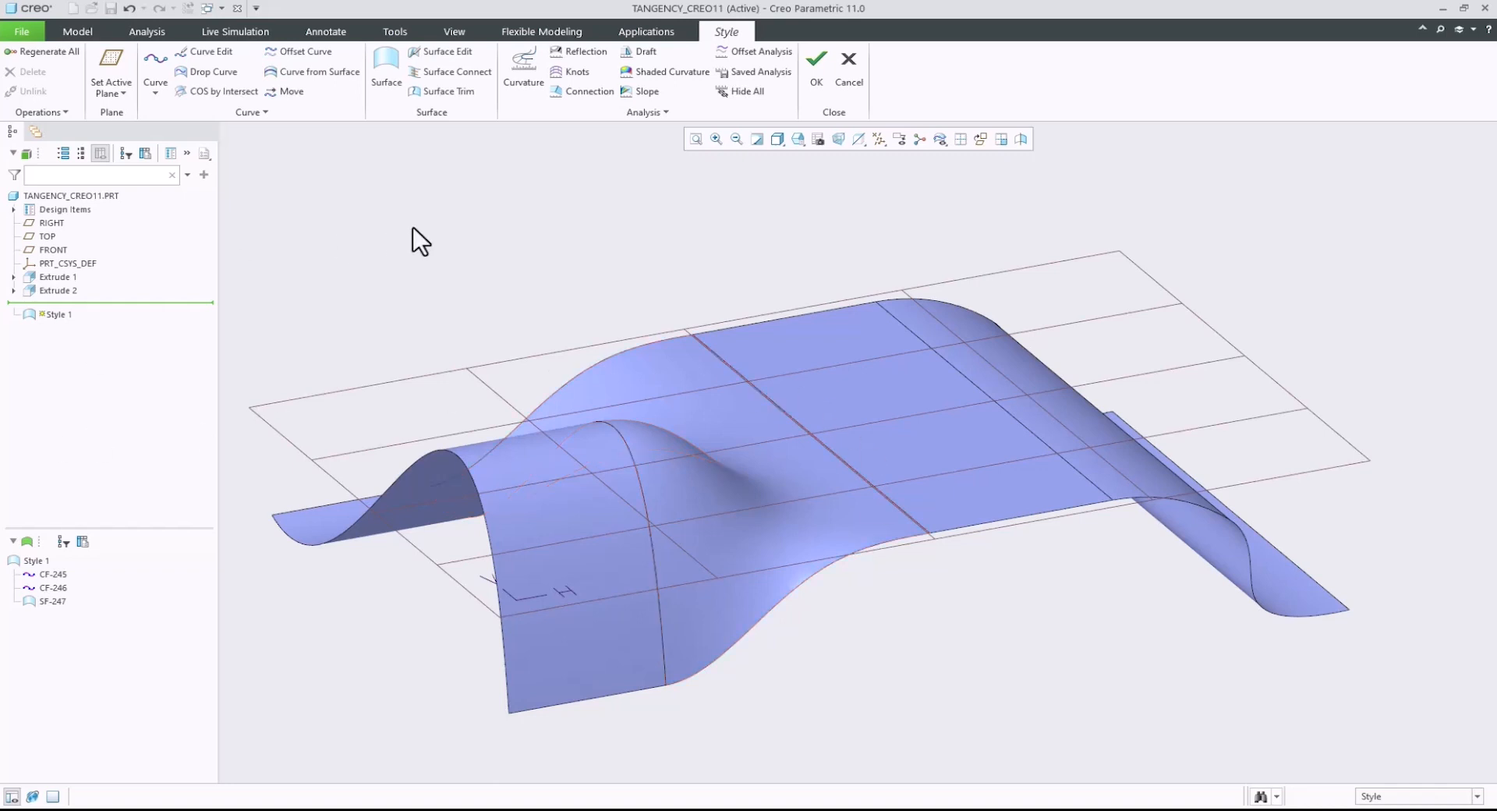
# Check the surface connection, then create isoparametric curve CF-255 on the blue style surface
pyautogui.click(589, 91)
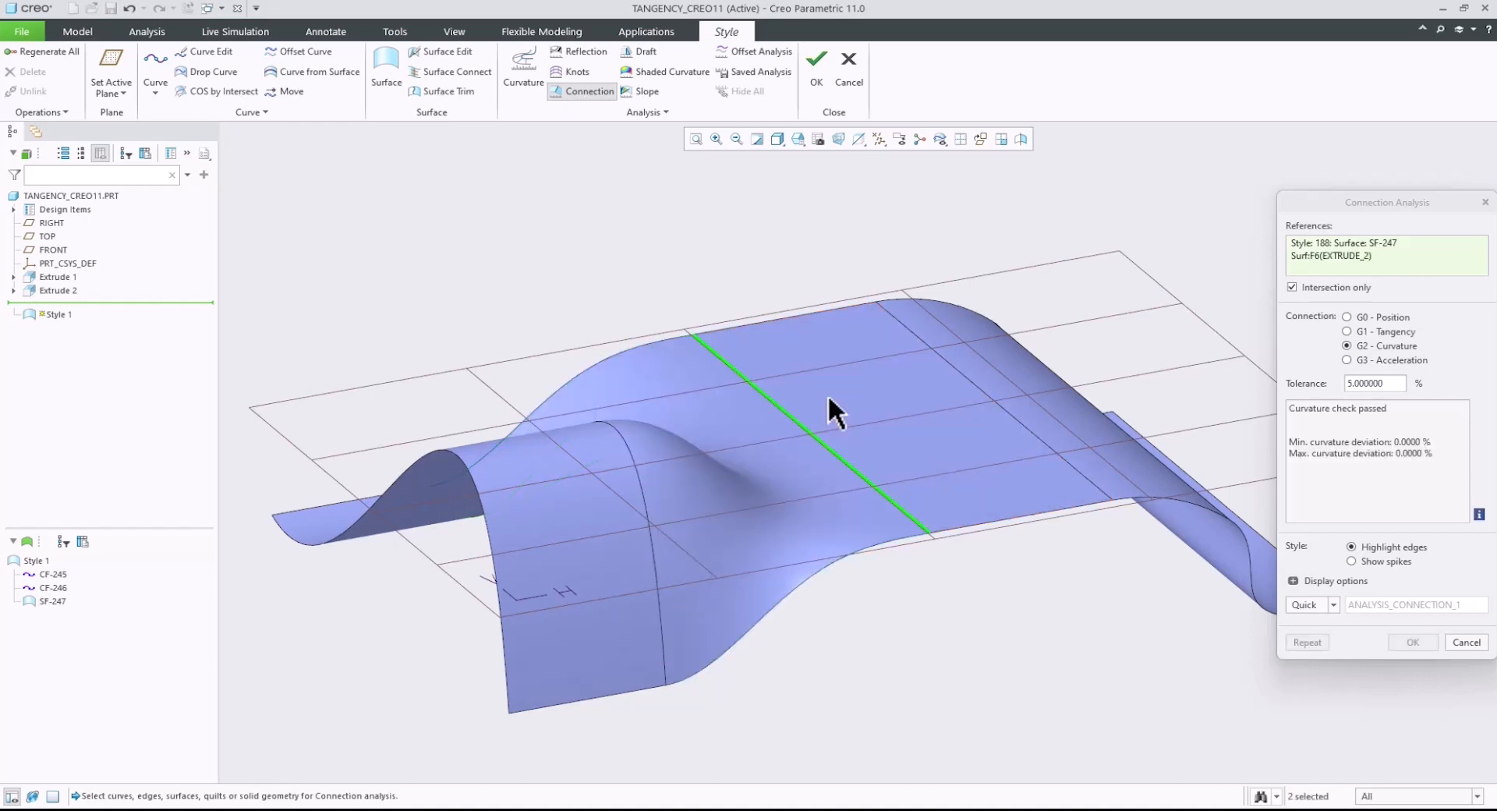
pyautogui.moveTo(832, 410)
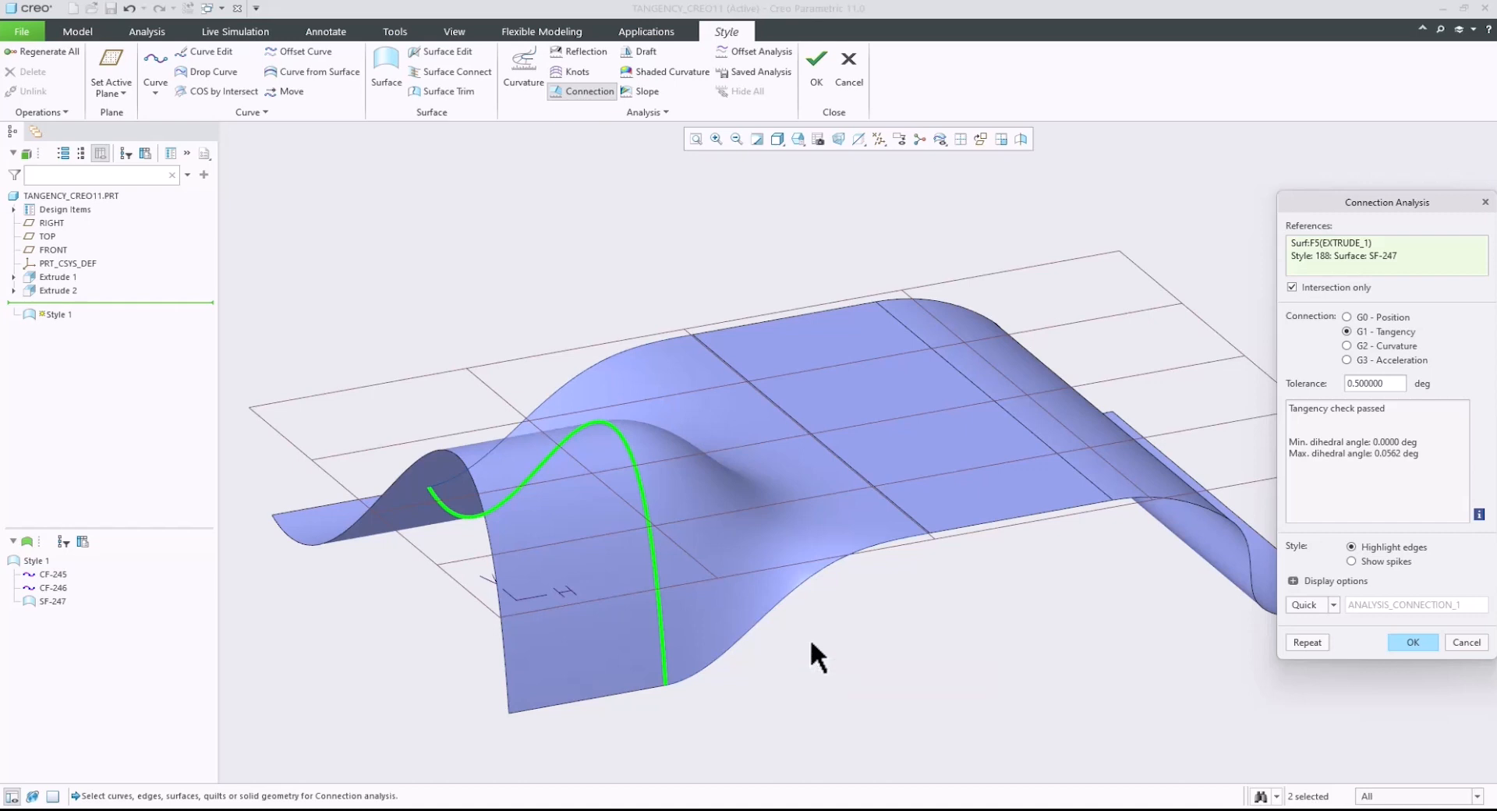
pyautogui.click(1413, 642)
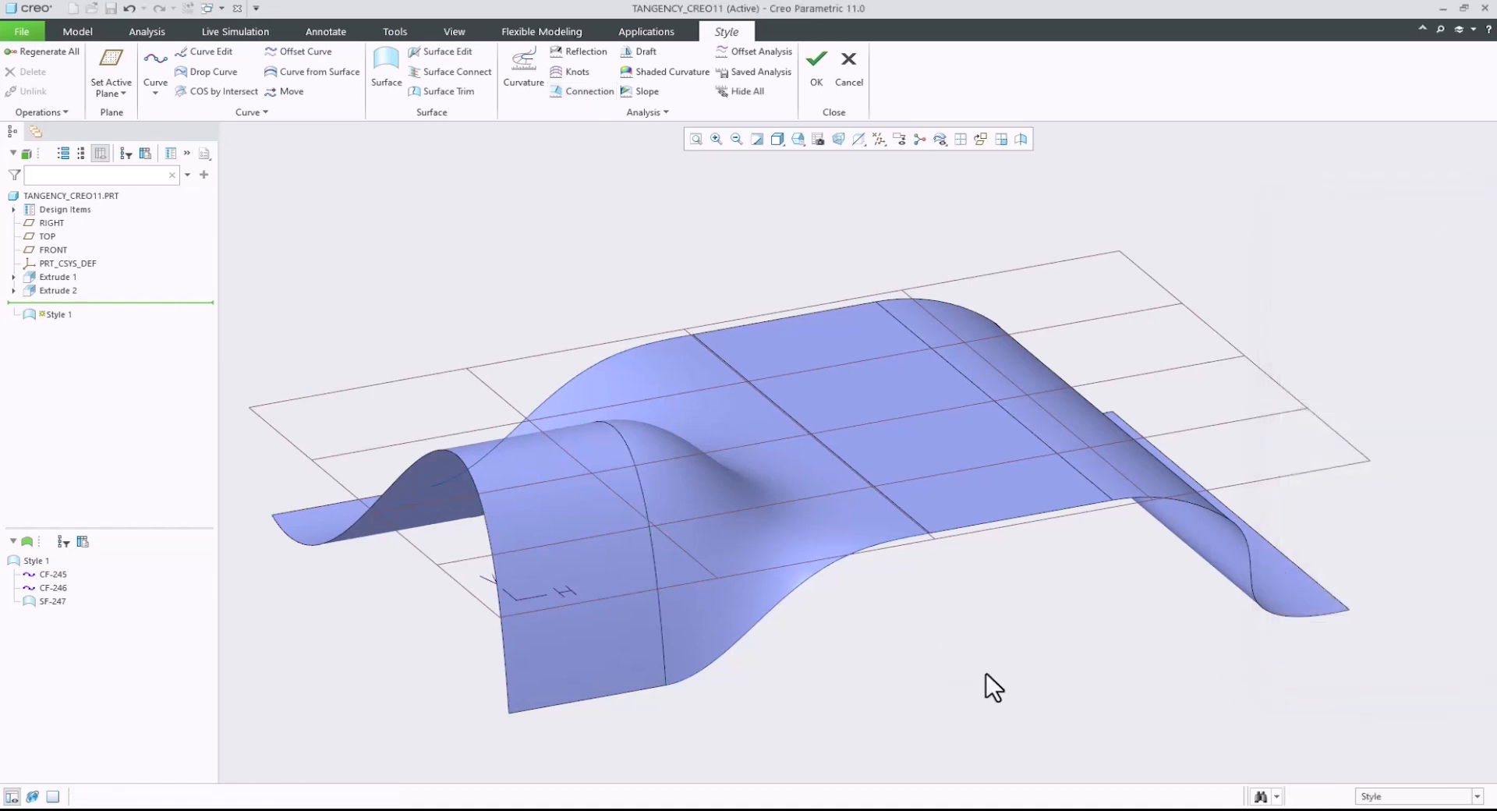
pyautogui.moveTo(320, 71)
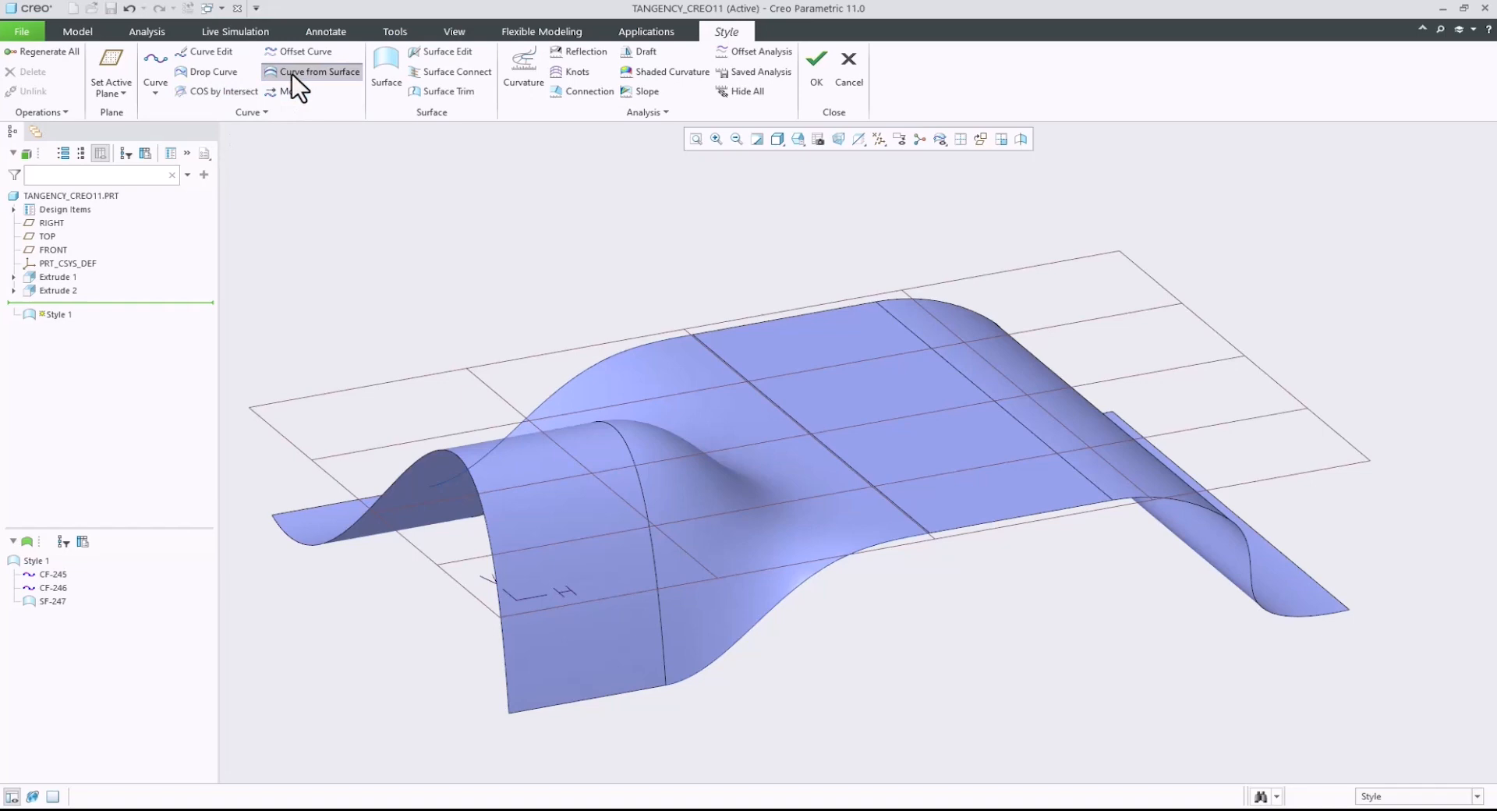
pyautogui.click(322, 71)
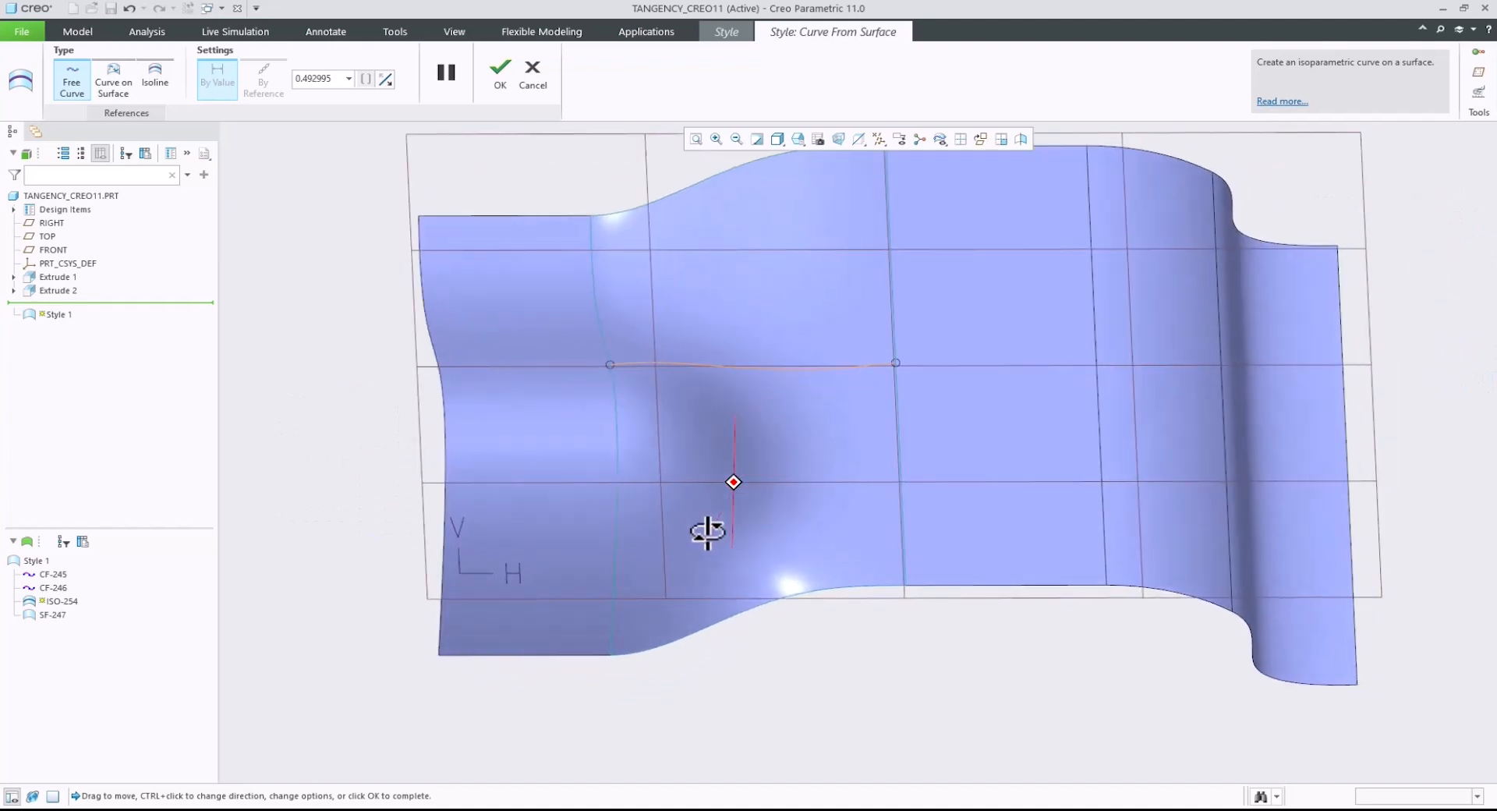
pyautogui.click(499, 67)
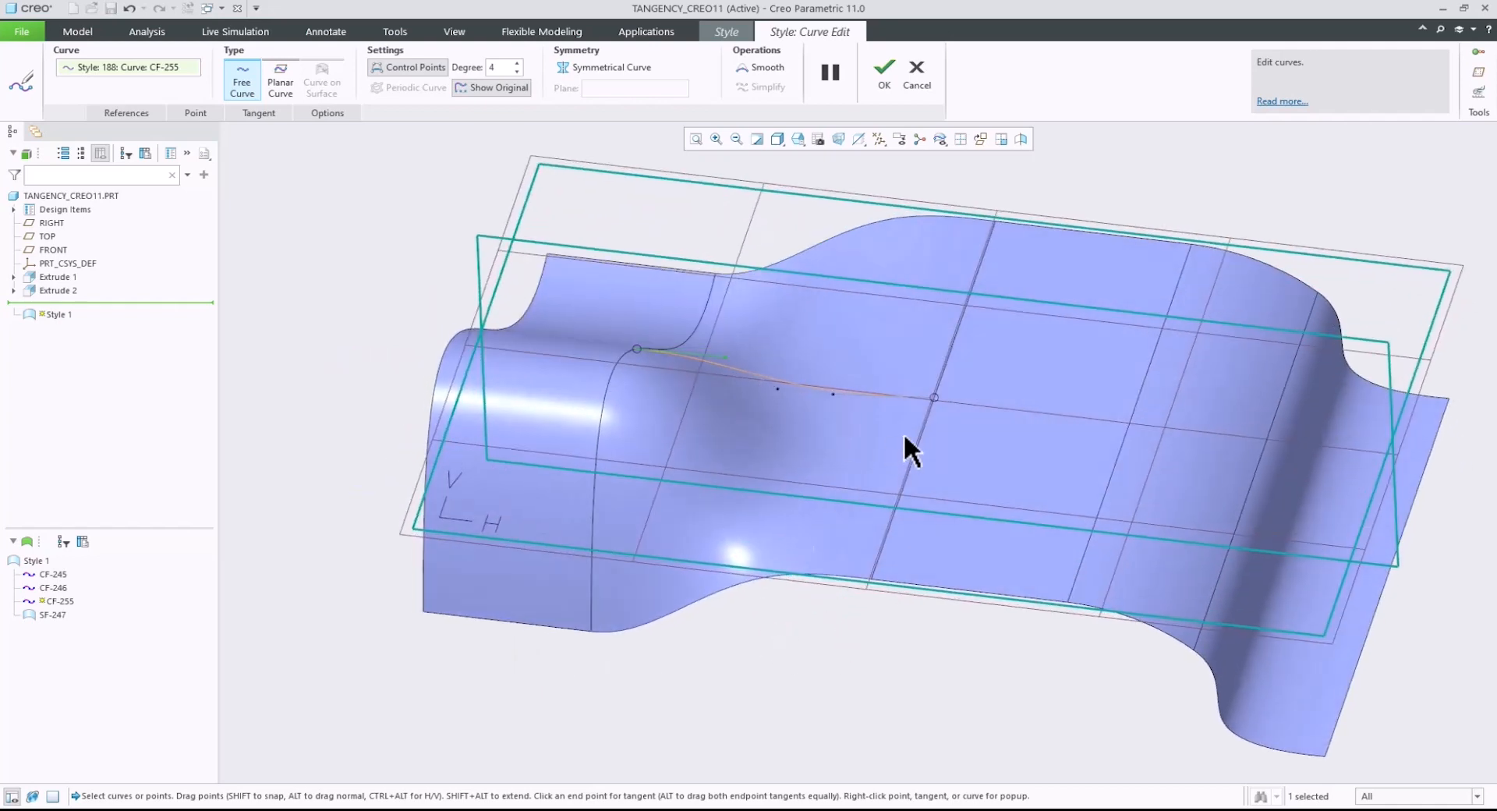
pyautogui.moveTo(882, 72)
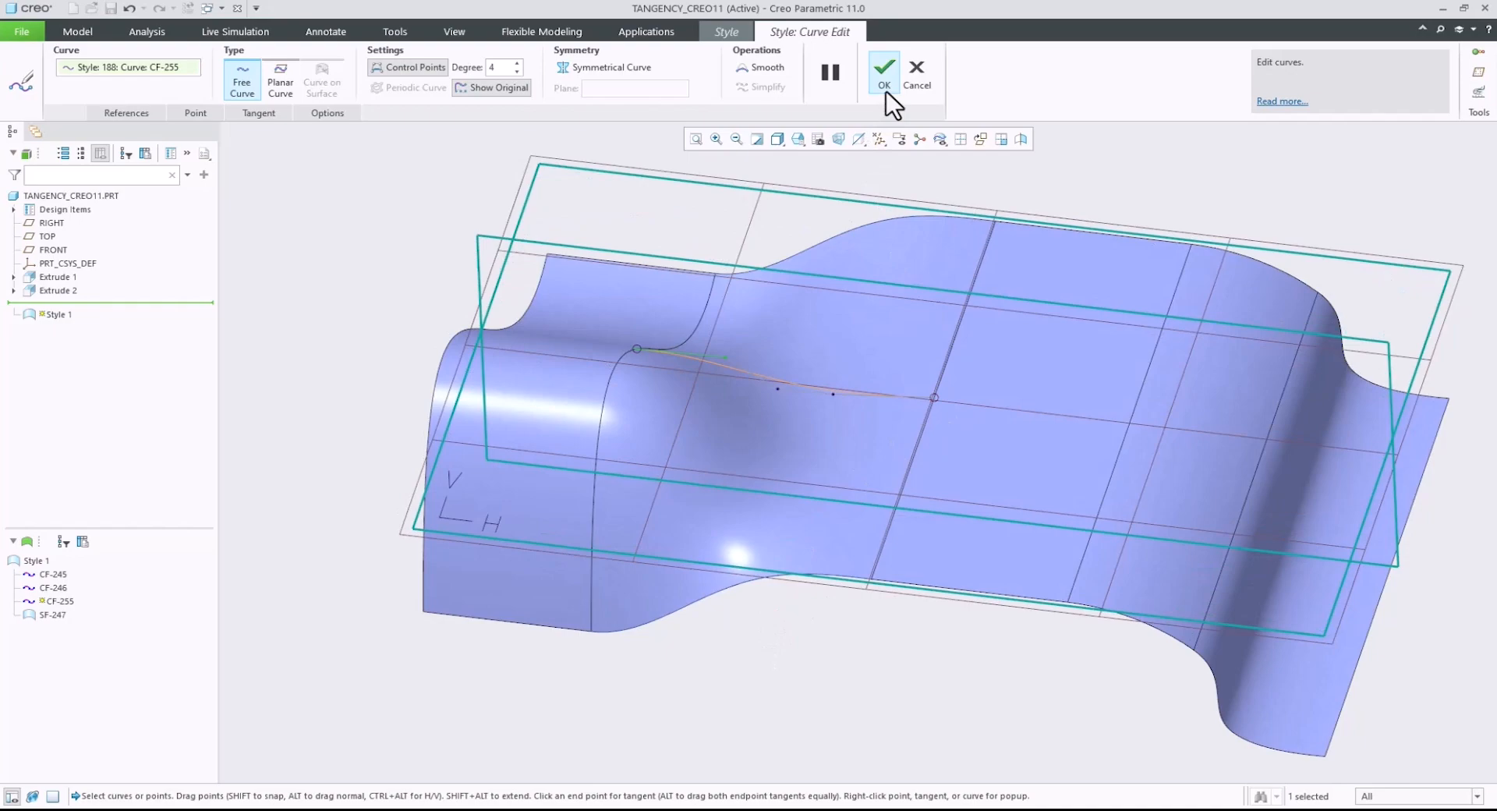